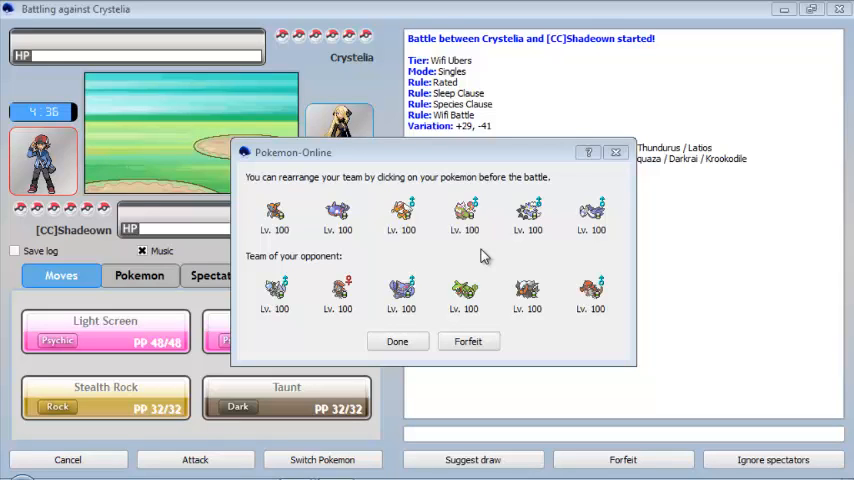
{"action": "mouse_move", "coordinate": [508, 172]}
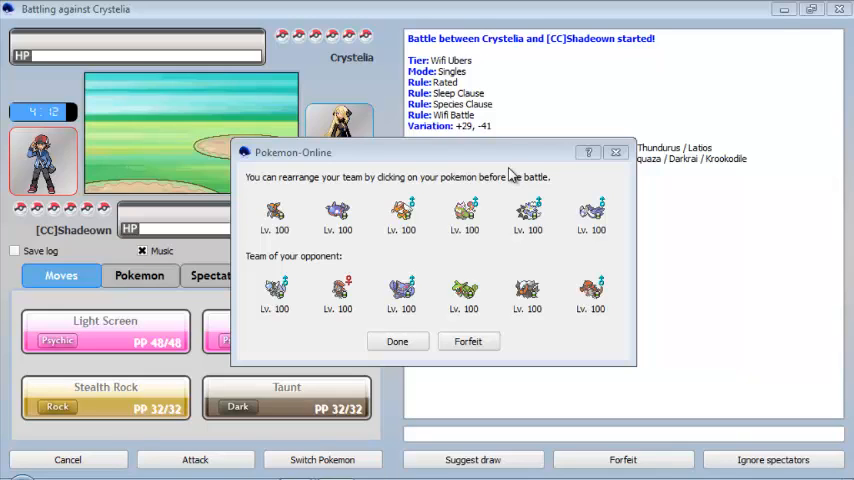
{"action": "mouse_move", "coordinate": [500, 164]}
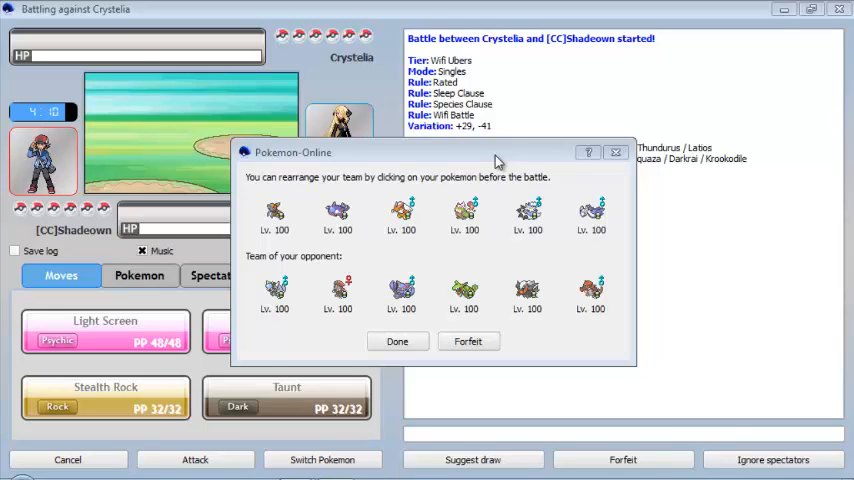
Confirm the team order and have Deoxys open with Light Screen and Stealth Rock
{"action": "left_click", "coordinate": [338, 216]}
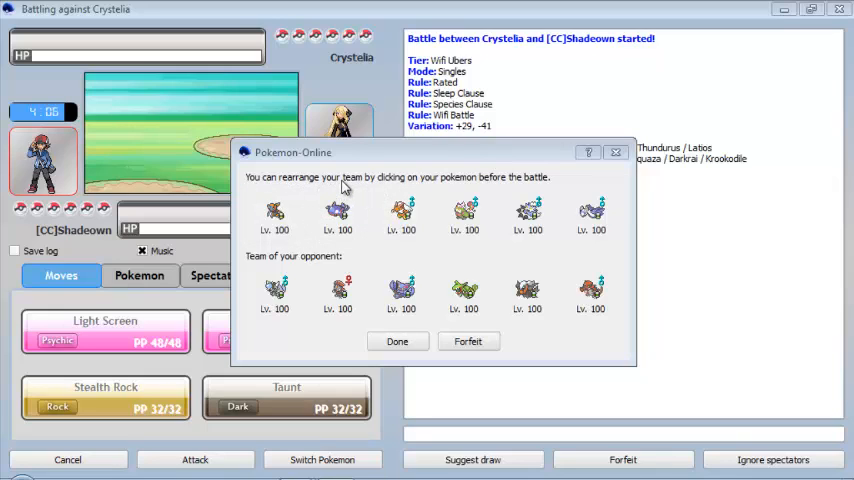
{"action": "left_click", "coordinate": [276, 210]}
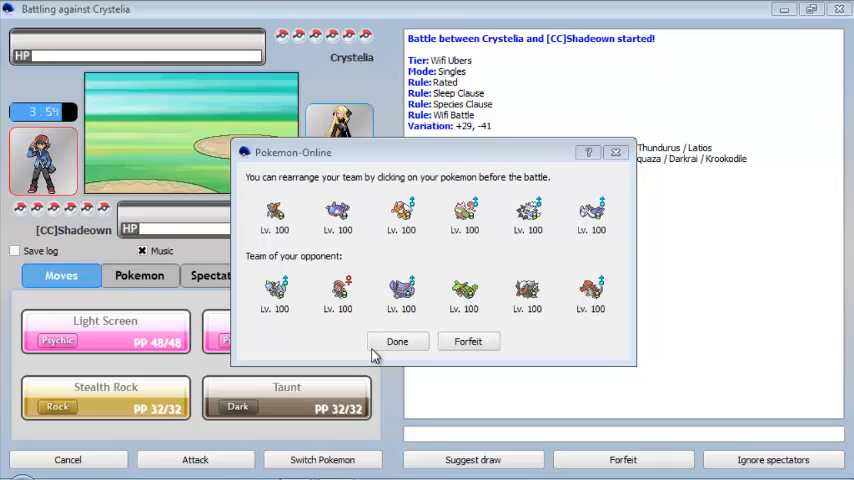
{"action": "left_click", "coordinate": [396, 340]}
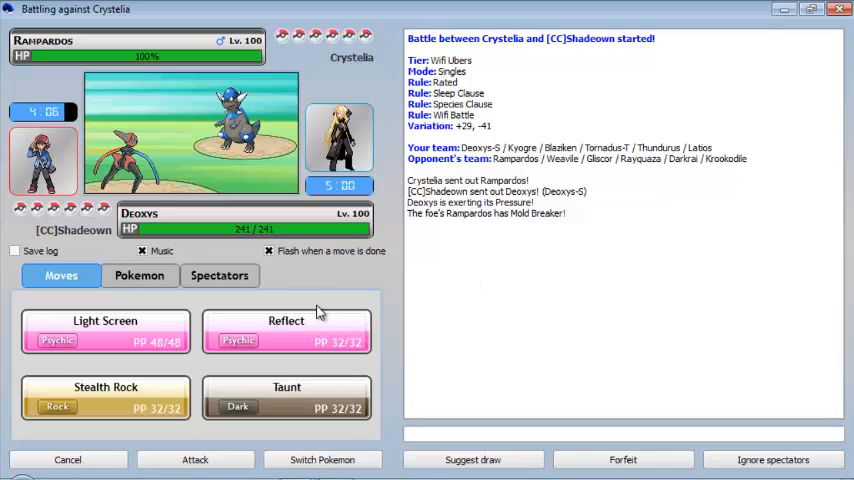
{"action": "left_click", "coordinate": [286, 330]}
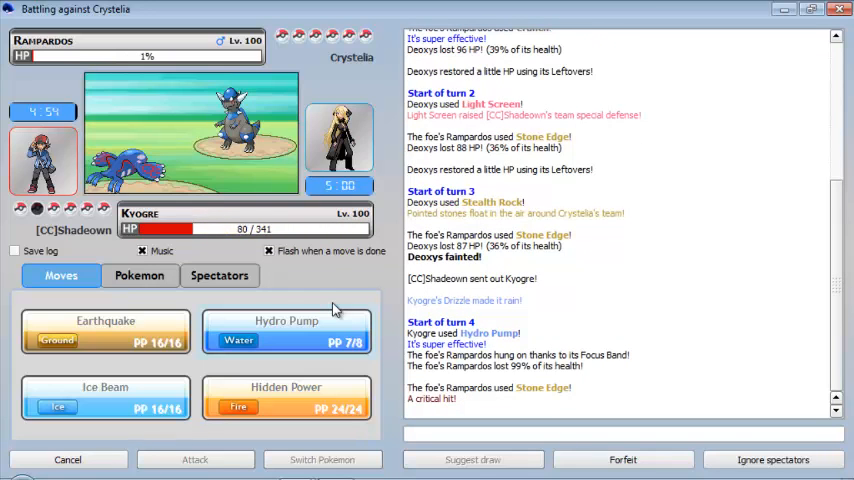
Hit Rampardos with Kyogre's Hydro Pump, then strike with Blaziken's Hi Jump Kick
{"action": "left_click", "coordinate": [140, 276]}
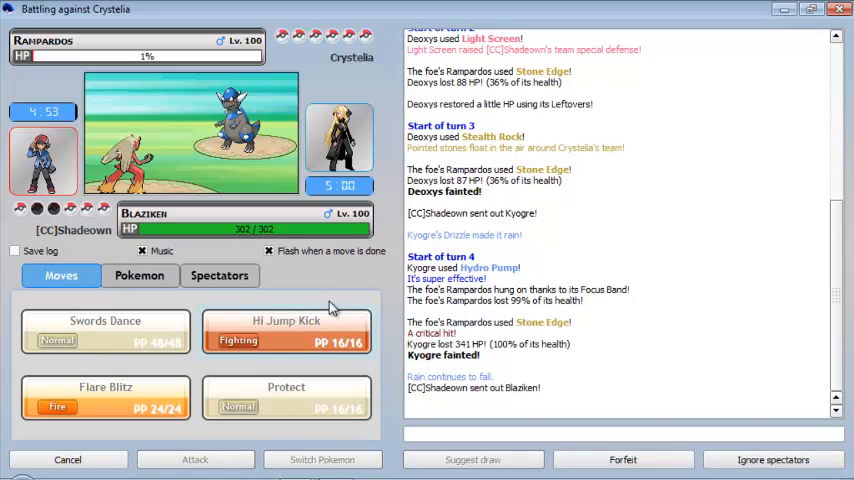
{"action": "left_click", "coordinate": [288, 330]}
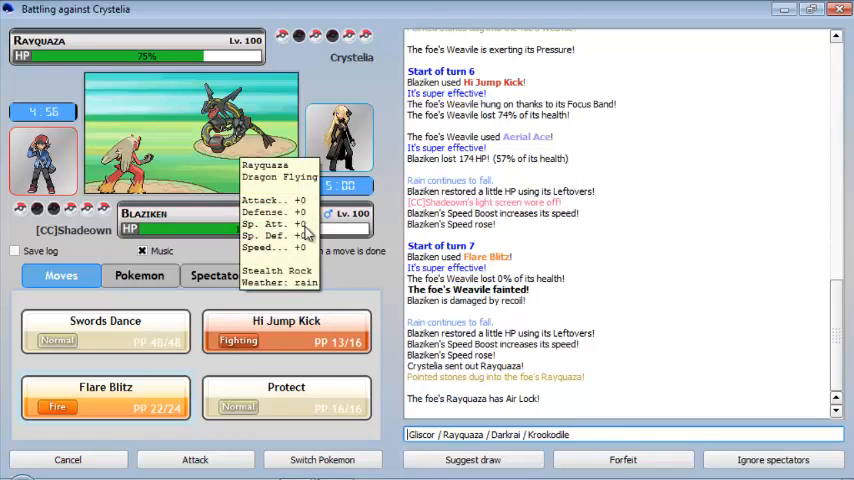
{"action": "mouse_move", "coordinate": [240, 136]}
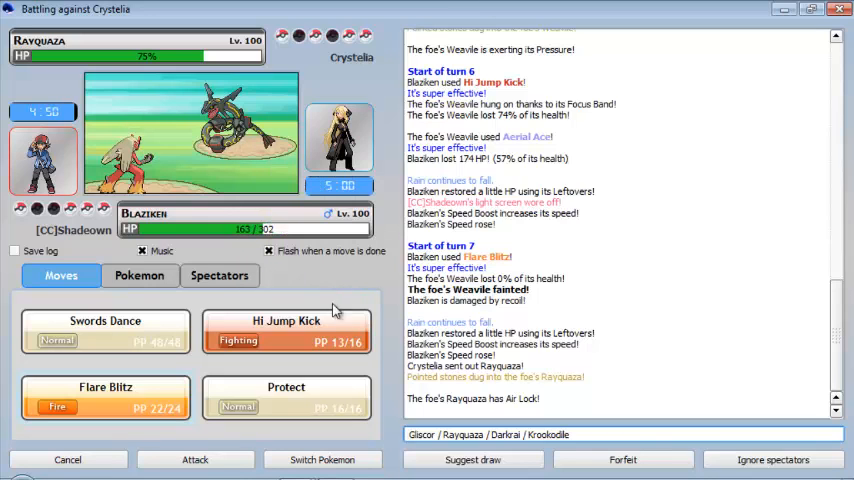
Protect Blaziken from Rayquaza's Dragon Pulse, then switch in Thundurus
{"action": "left_click", "coordinate": [286, 398]}
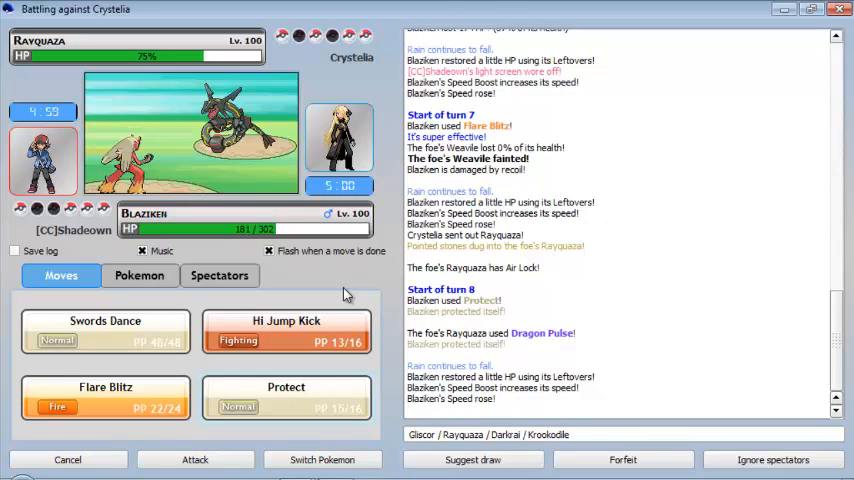
{"action": "left_click", "coordinate": [140, 276]}
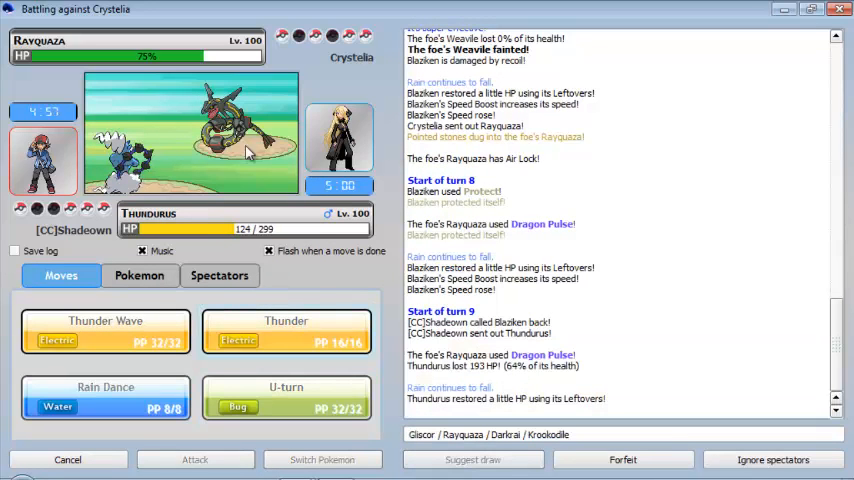
{"action": "mouse_move", "coordinate": [316, 272]}
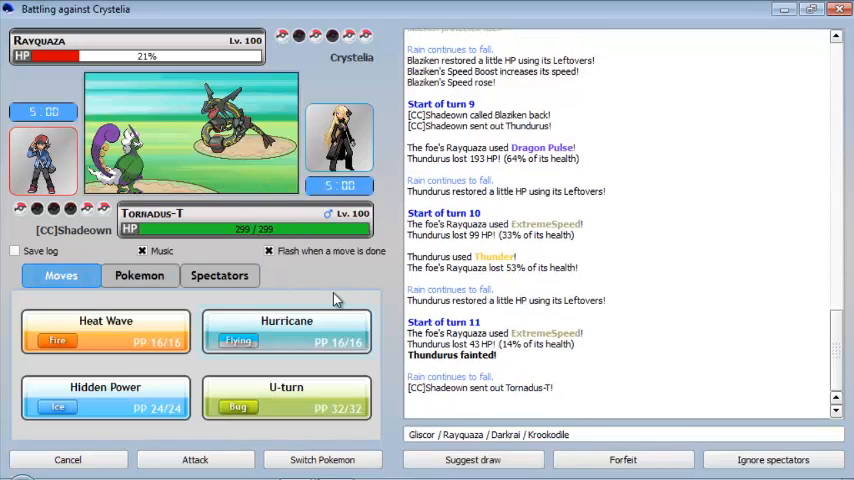
{"action": "mouse_move", "coordinate": [212, 264]}
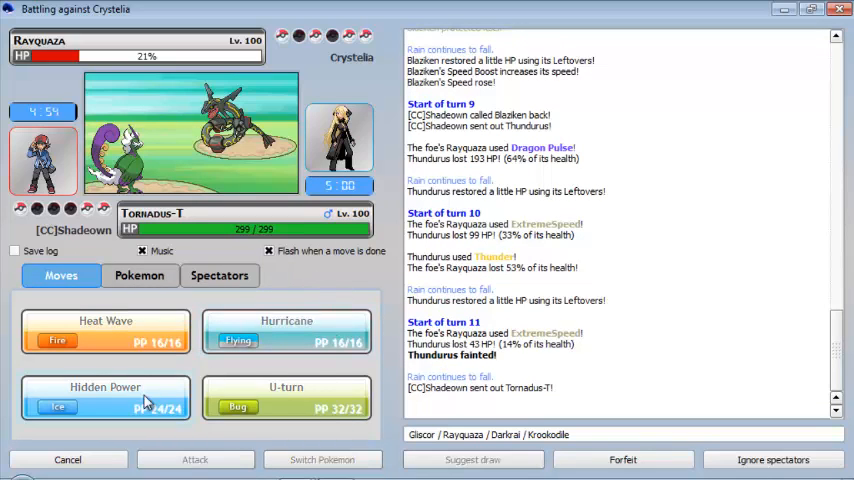
Hidden Power Rayquaza with Tornadus-T, bring in Latios against Darkrai, then Hi Jump Kick Darkrai with Blaziken
{"action": "left_click", "coordinate": [104, 396]}
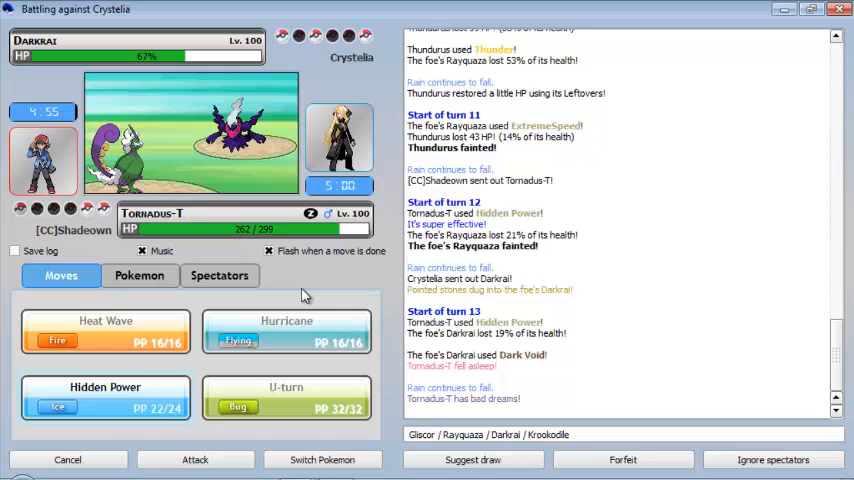
{"action": "left_click", "coordinate": [140, 276]}
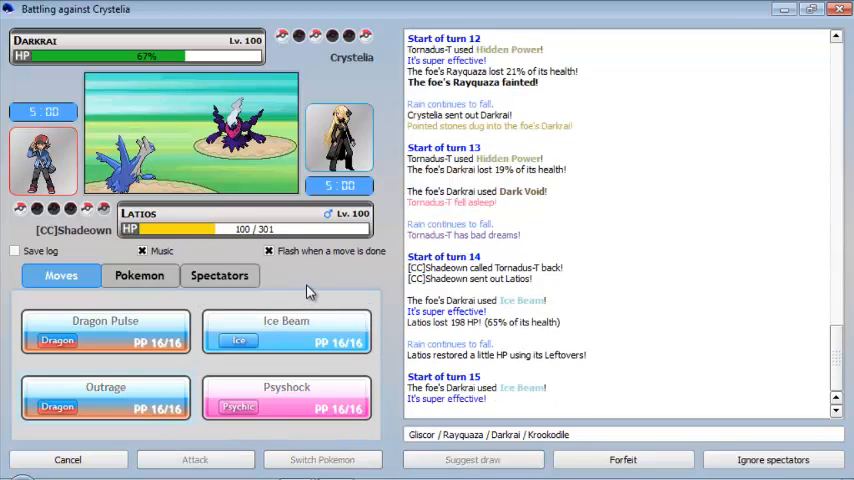
{"action": "left_click", "coordinate": [140, 276]}
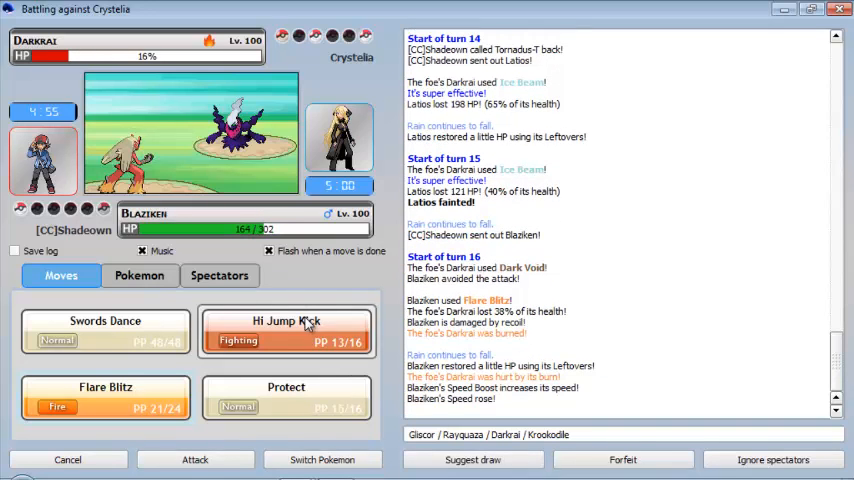
{"action": "left_click", "coordinate": [288, 330]}
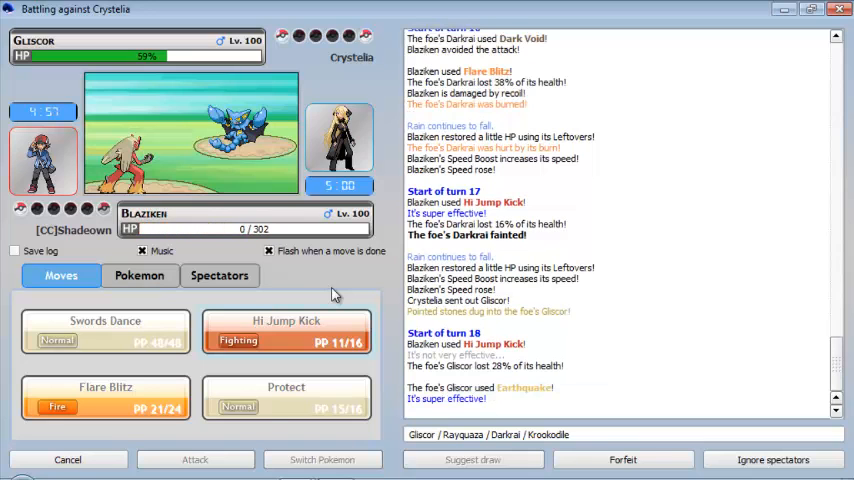
Hi Jump Kick Gliscor, then fire Tornadus-T's Hidden Power at Krookodile until the battle is lost
{"action": "left_click", "coordinate": [140, 276]}
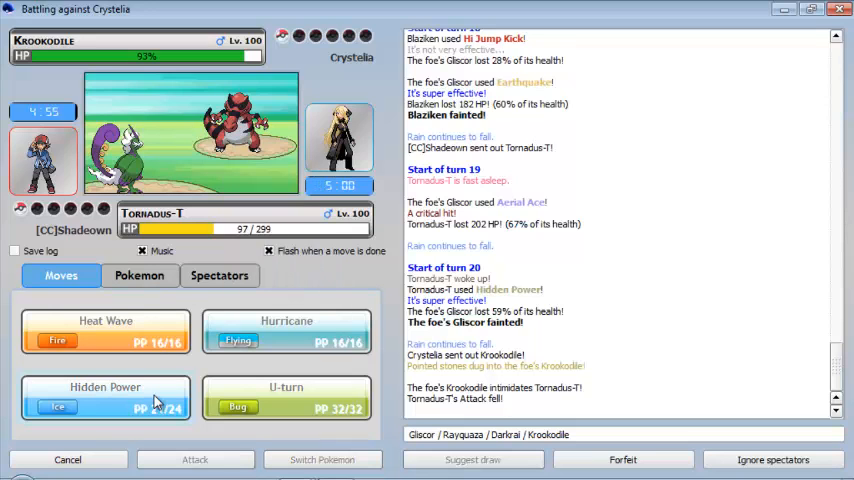
{"action": "left_click", "coordinate": [104, 396]}
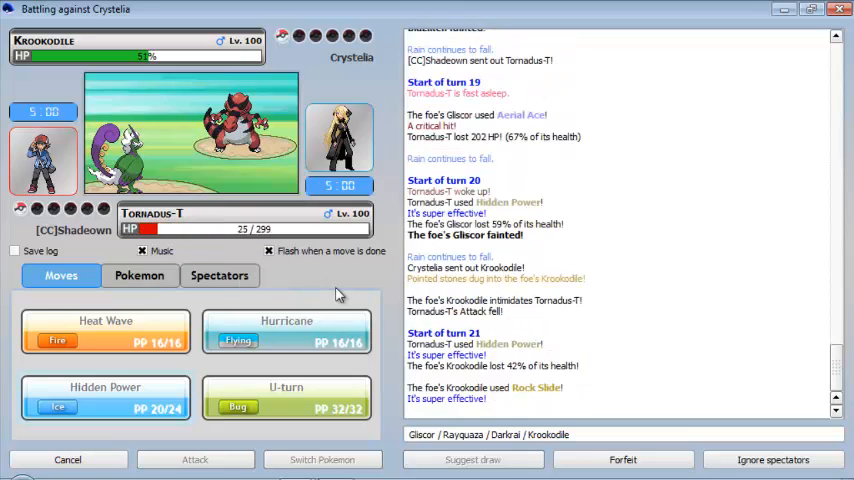
{"action": "left_click", "coordinate": [140, 276]}
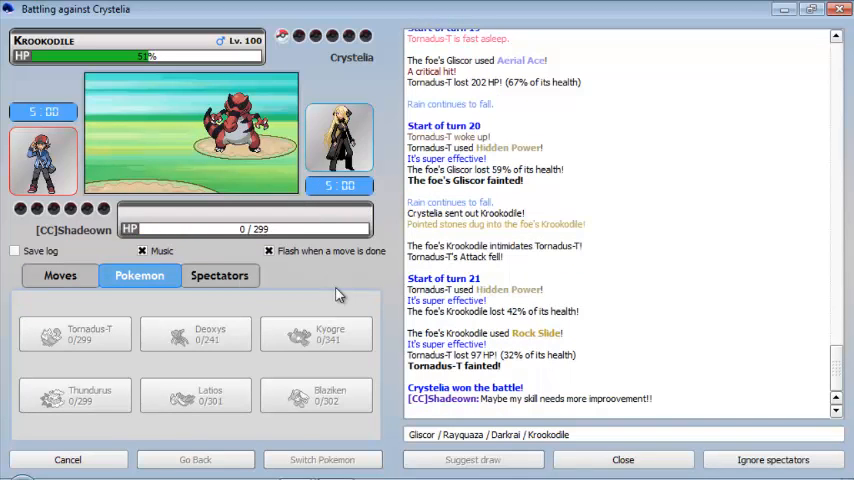
Draft 'gg' in the battle chat after Crystelia wins
{"action": "double_click", "coordinate": [548, 434]}
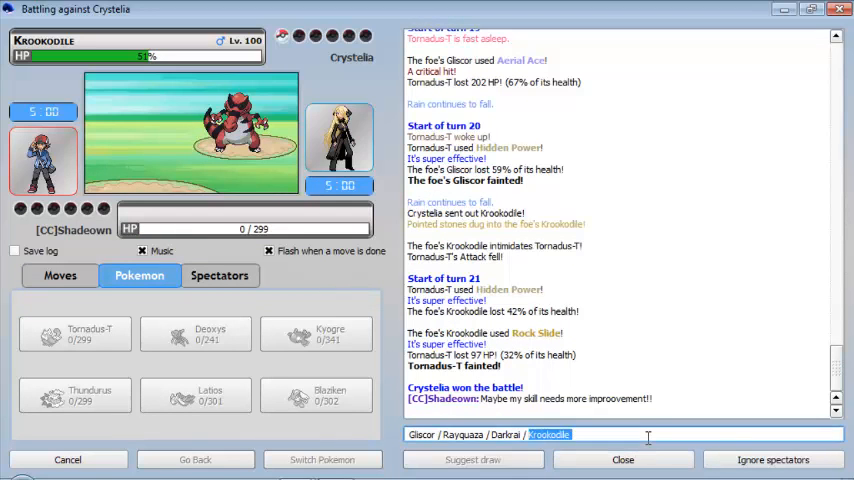
{"action": "type", "text": "gg"}
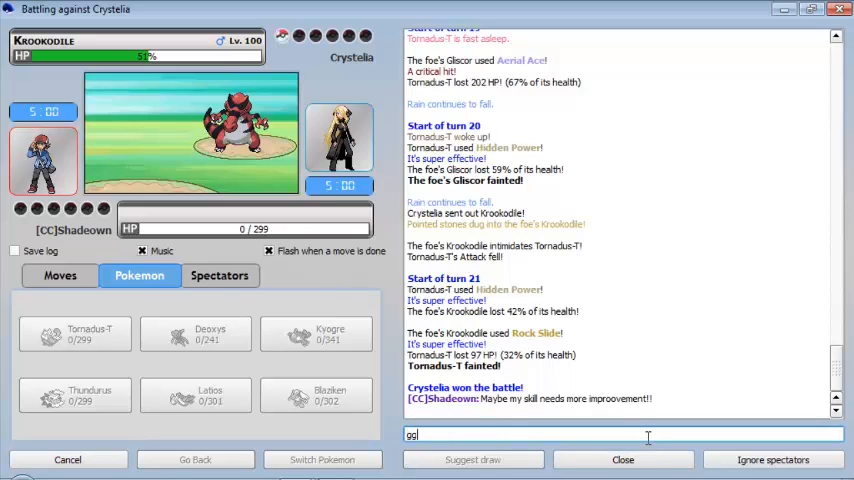